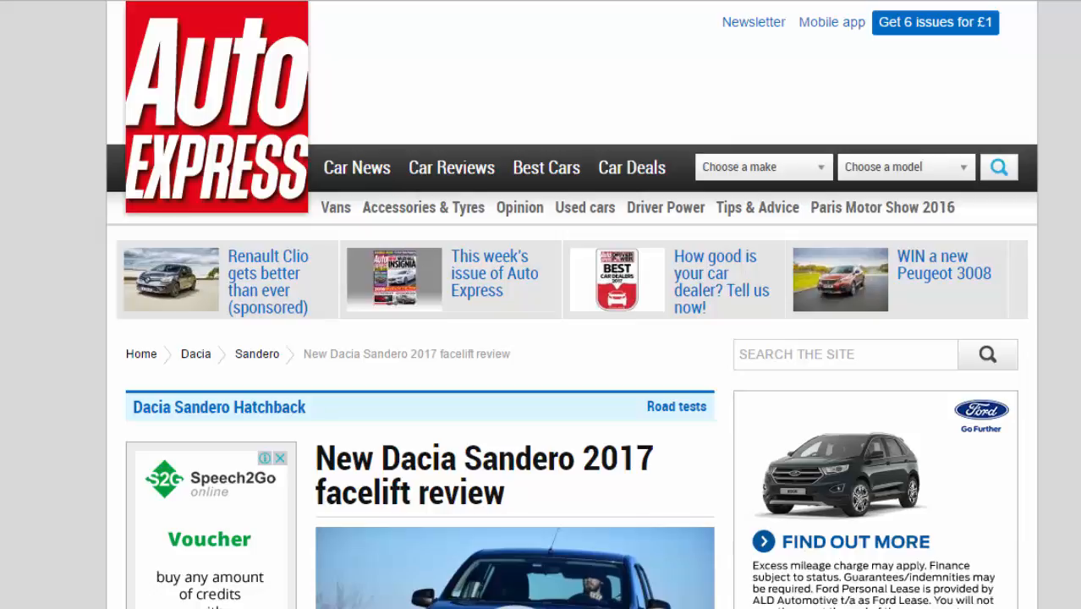
Step: Open the review's 15-photo gallery from the lead image at photo 1
scroll(down, 3)
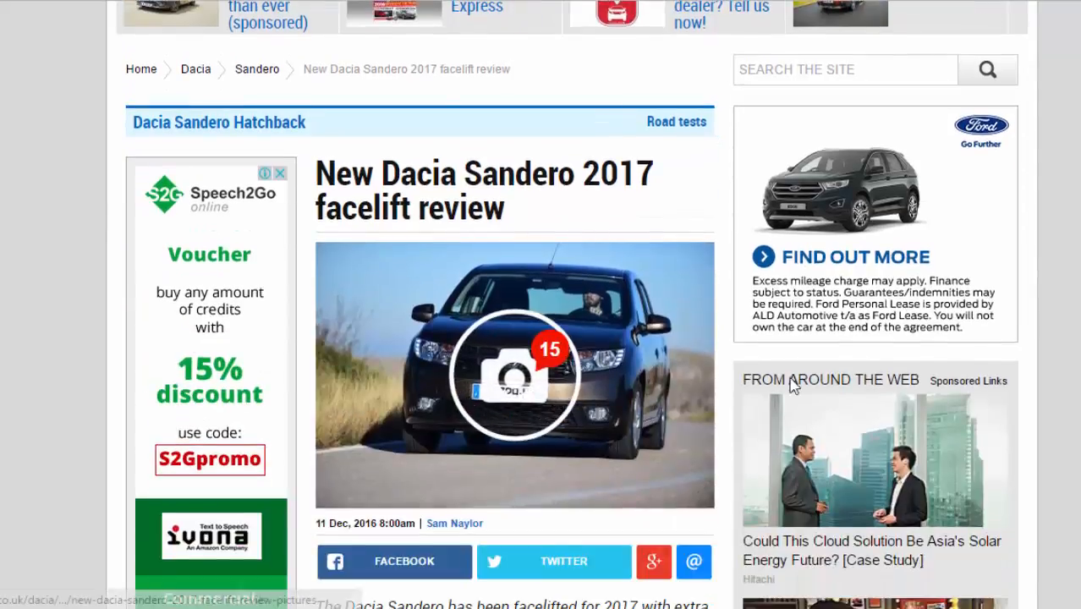
click(515, 374)
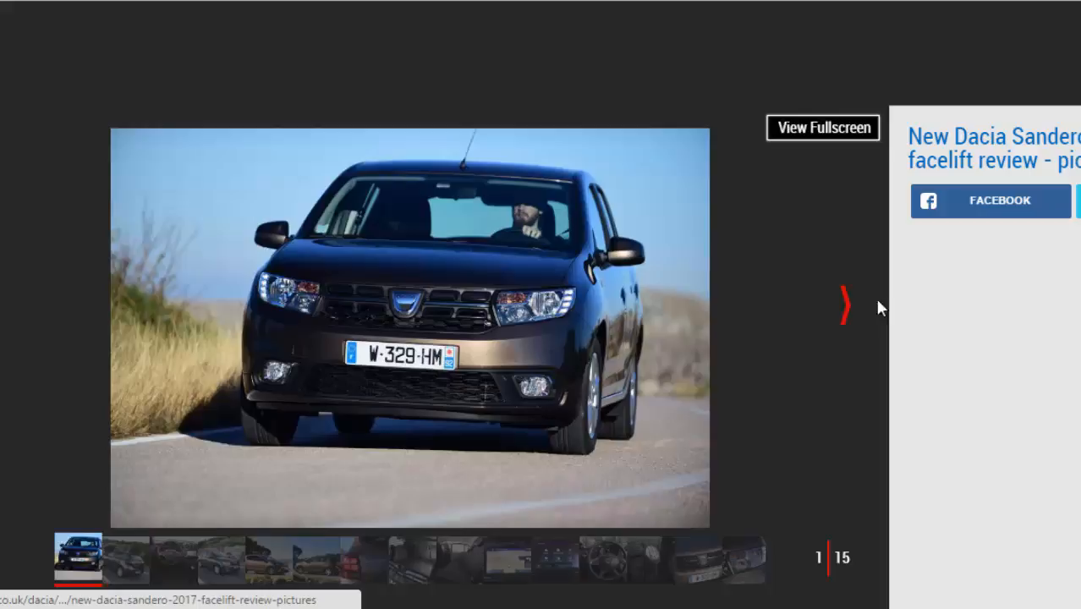
Step: Advance the gallery photo by photo to number 7, the rear Sandero badge close-up
click(844, 304)
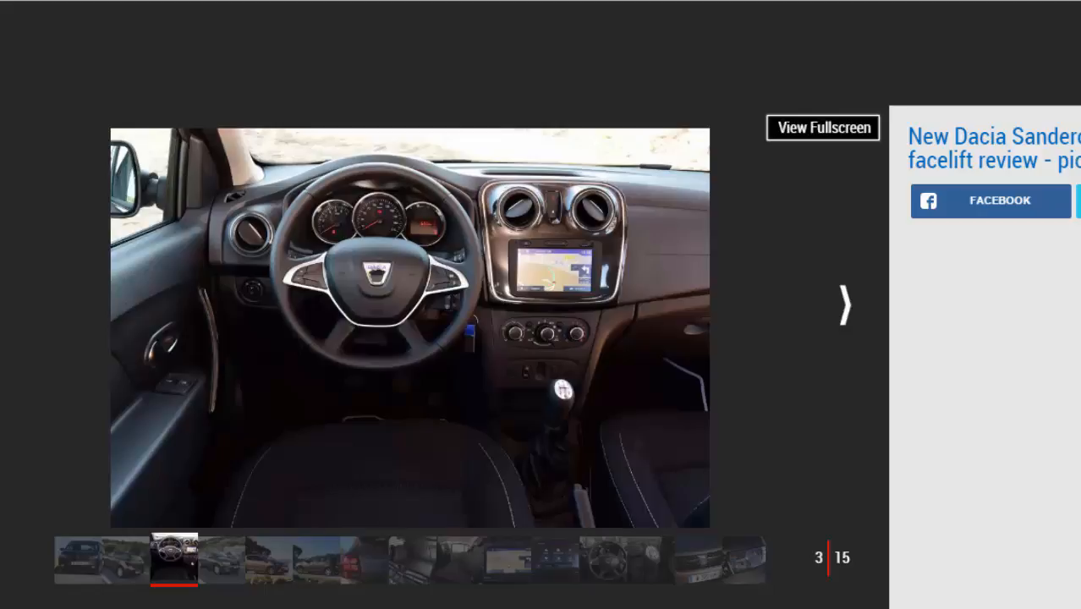
click(844, 305)
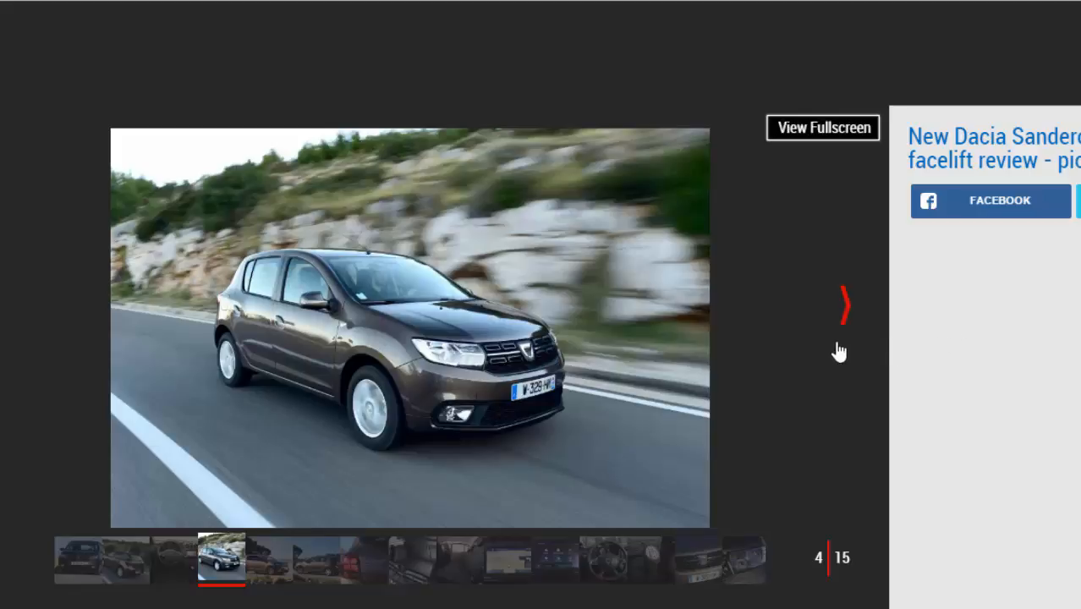
click(843, 304)
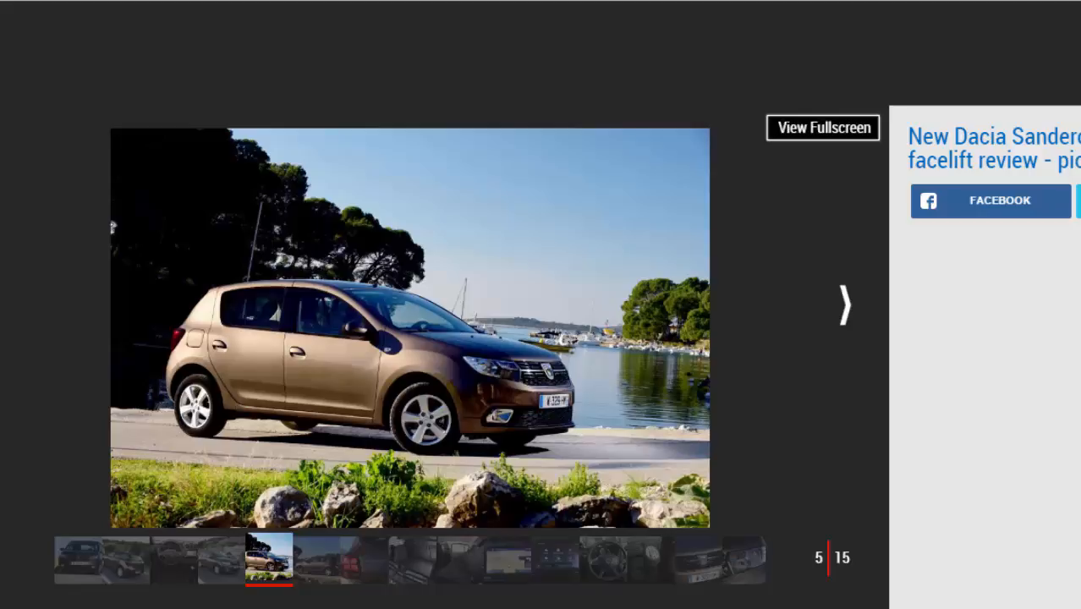
click(842, 305)
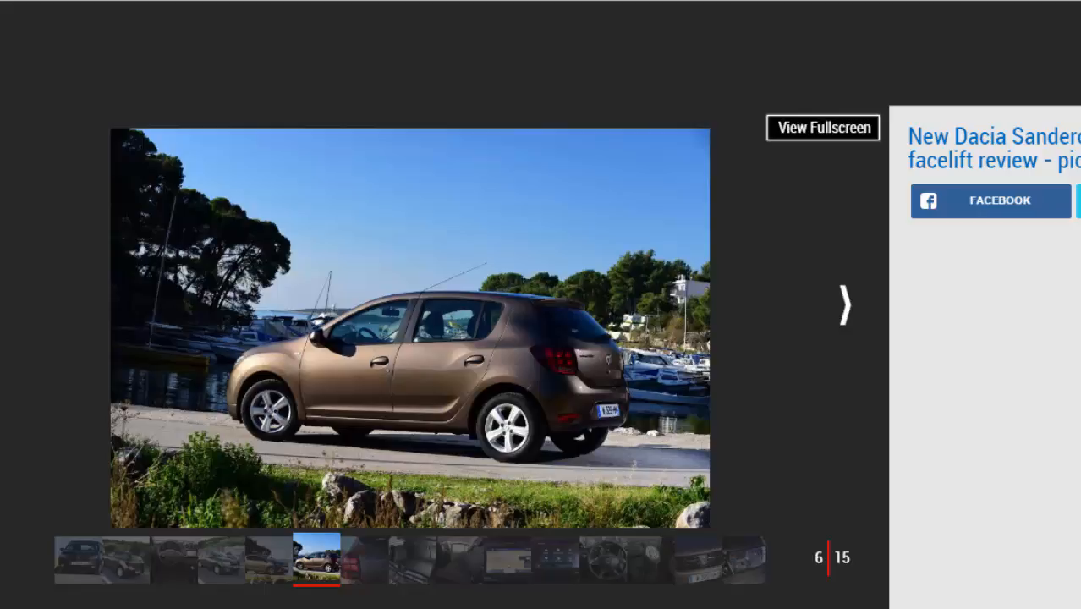
mouse_move(841, 315)
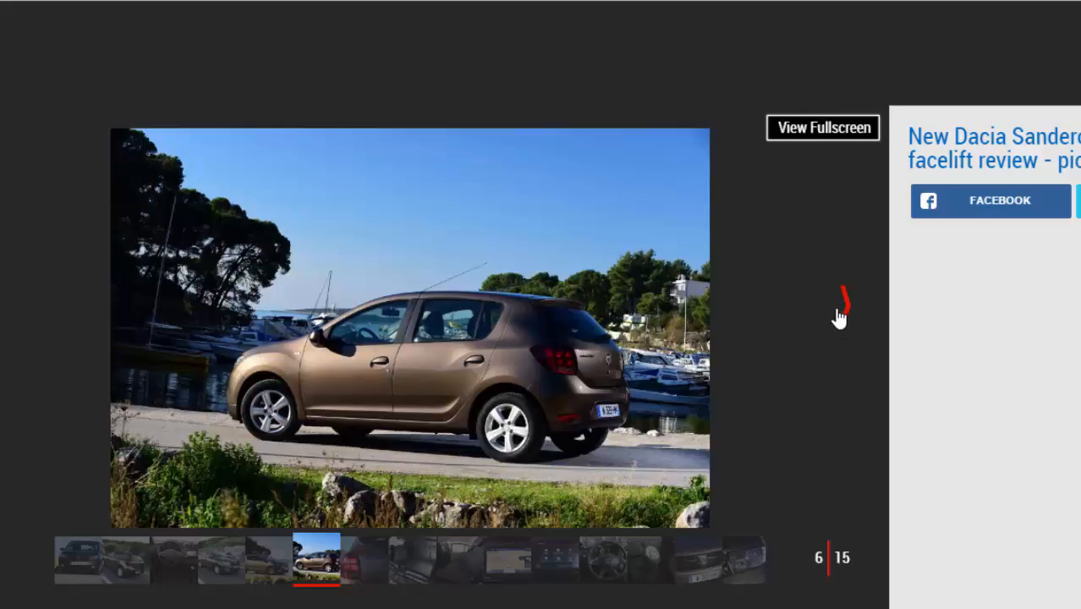
click(839, 304)
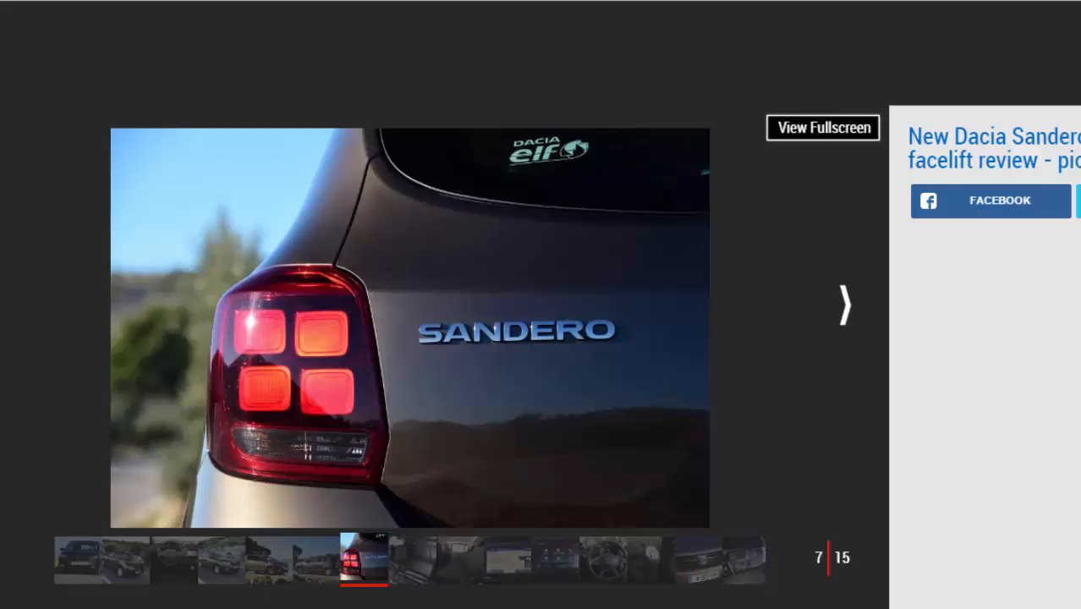
Step: Advance through the boot and rear seats shots to photo 10, the sat-nav screen
click(843, 304)
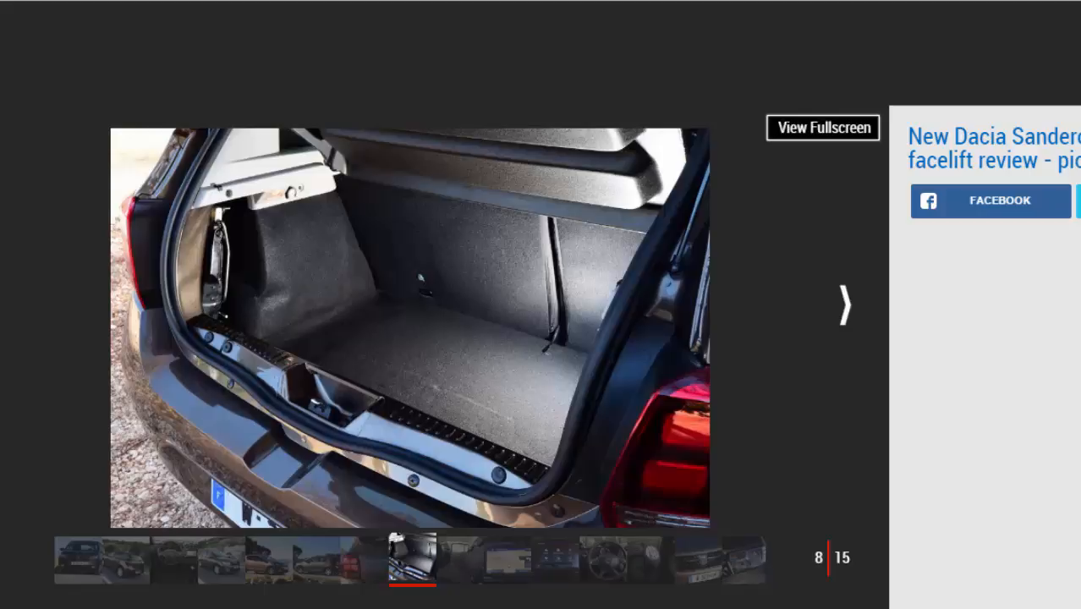
click(844, 303)
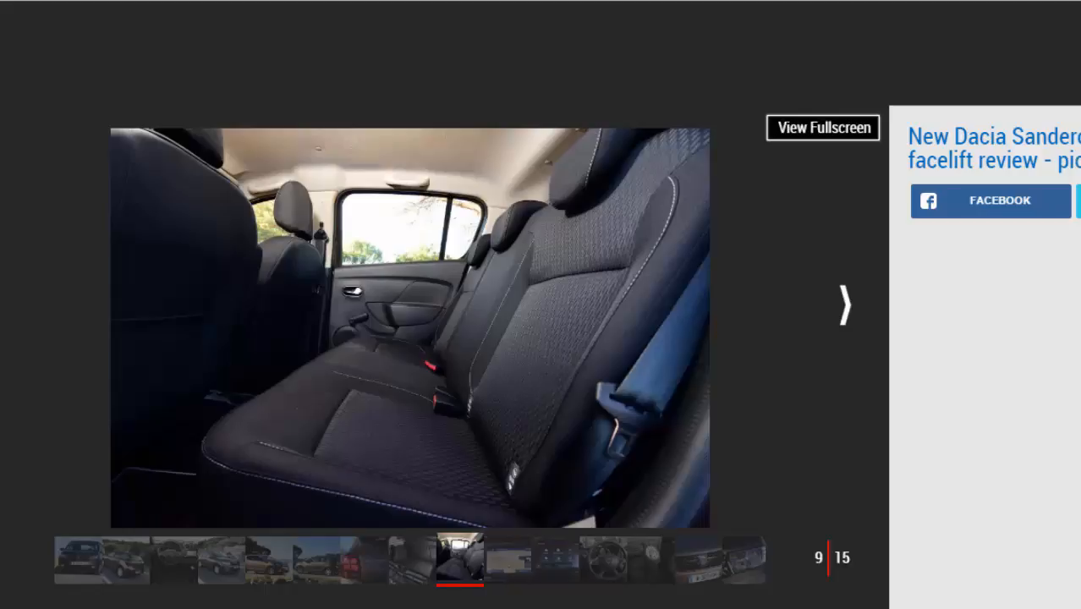
click(842, 305)
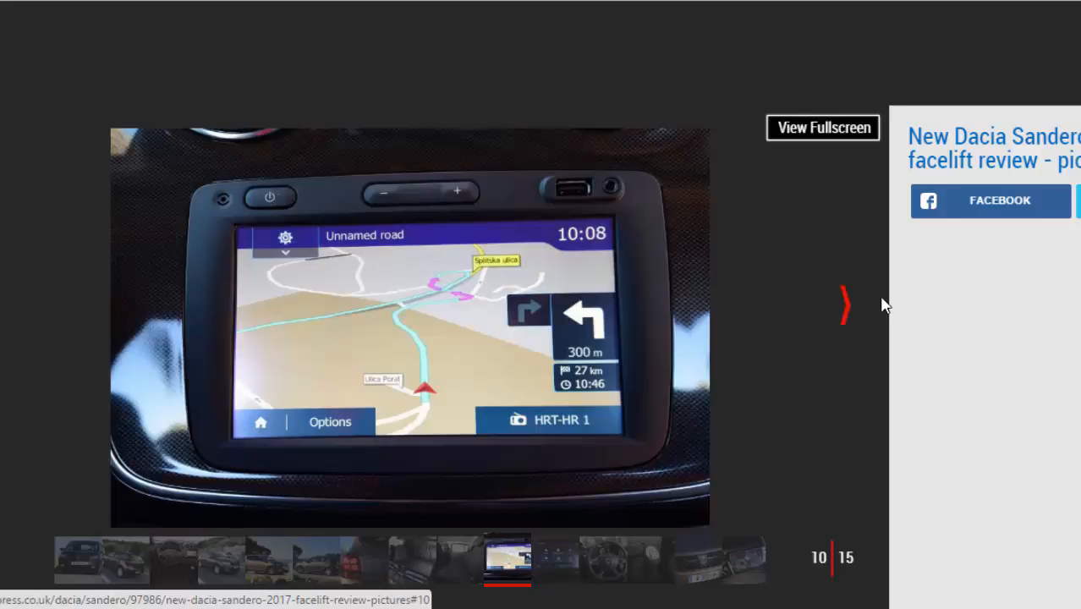
mouse_move(1075, 389)
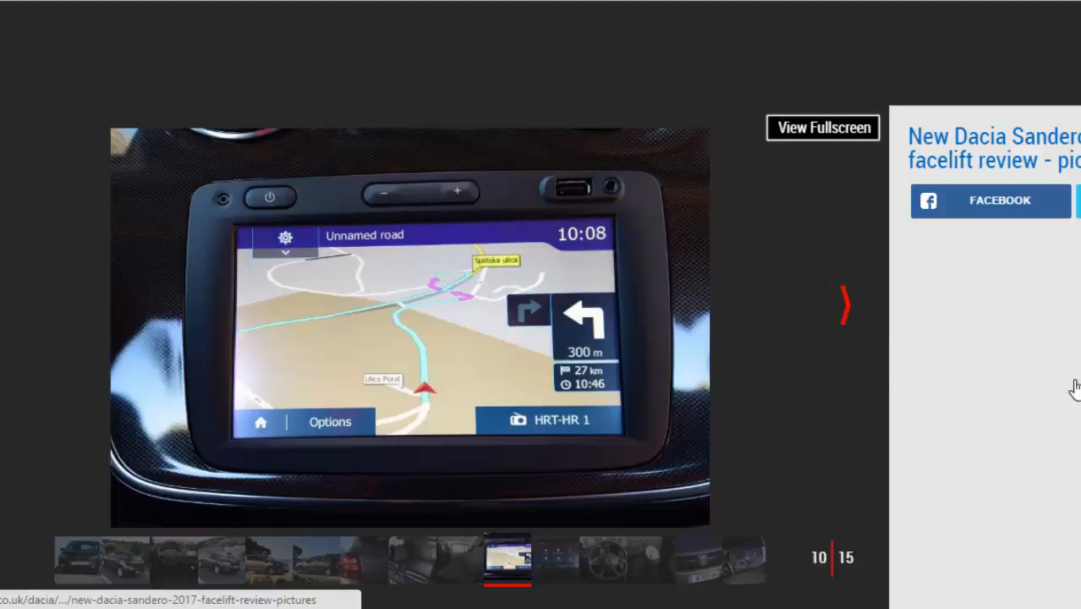
Step: View photos 11 to 15 (steering wheel, gear knob, grille, headlight) and return to the verdict
click(844, 305)
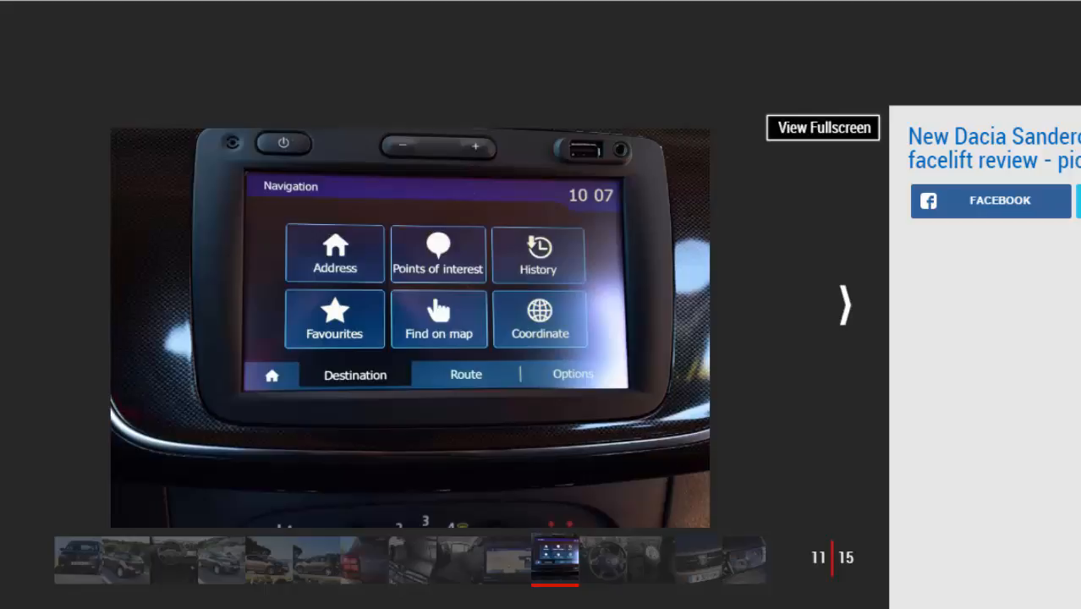
click(845, 304)
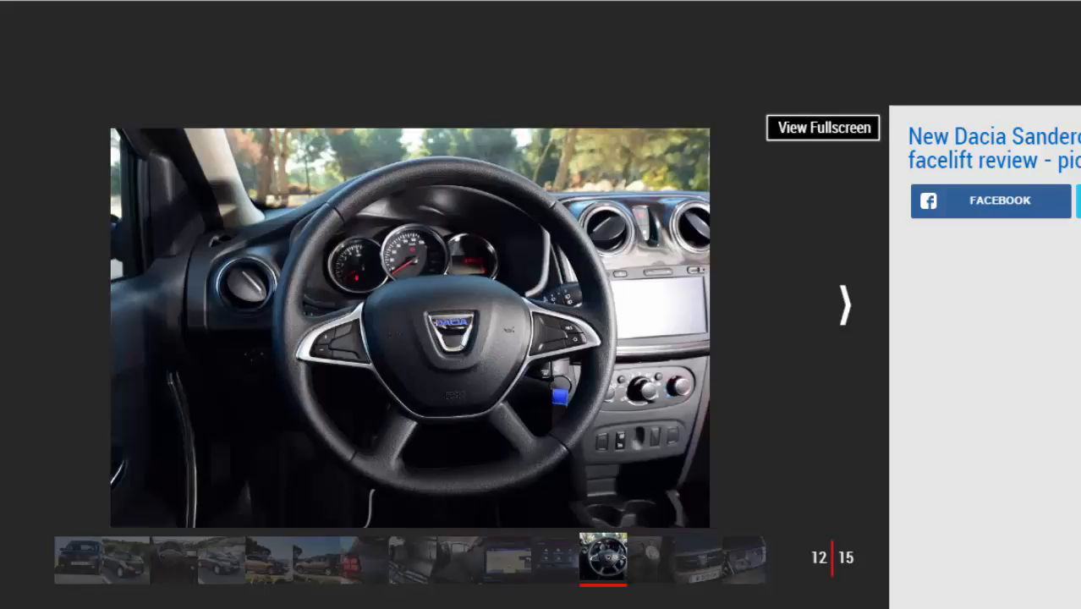
click(842, 305)
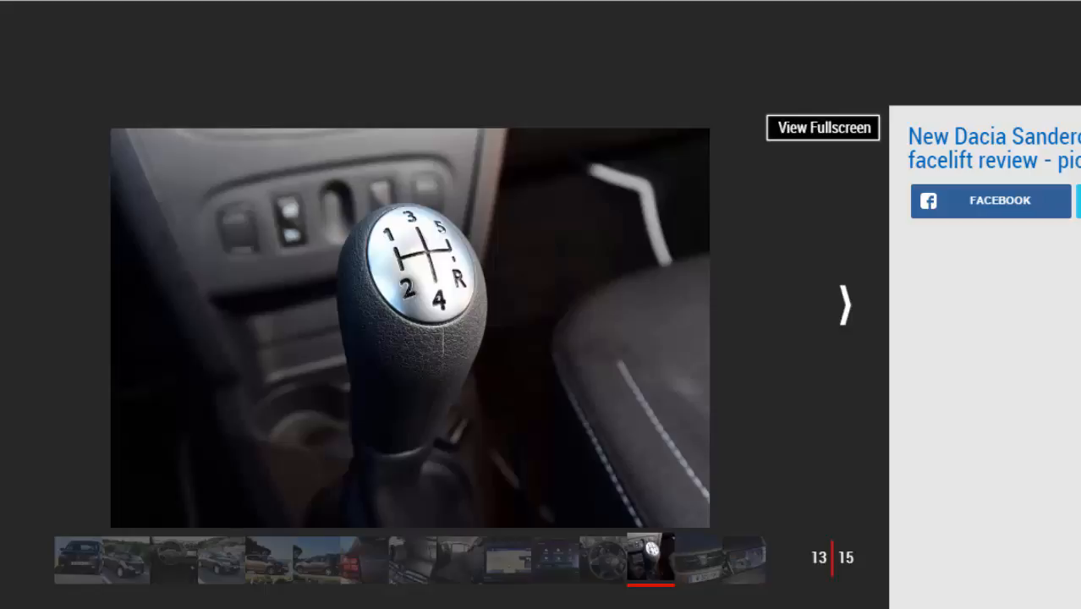
click(843, 304)
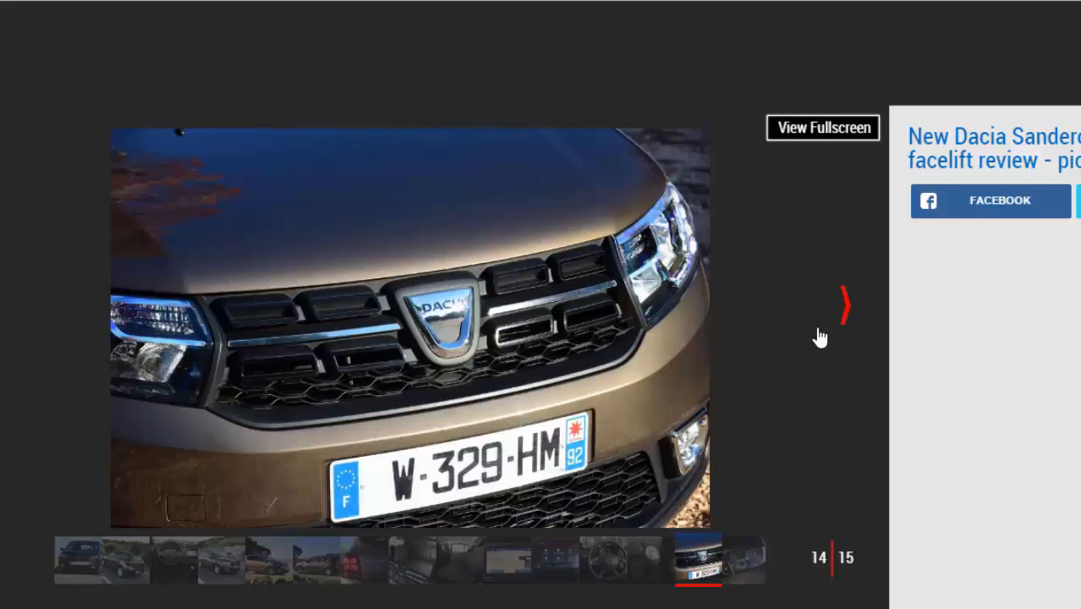
click(841, 305)
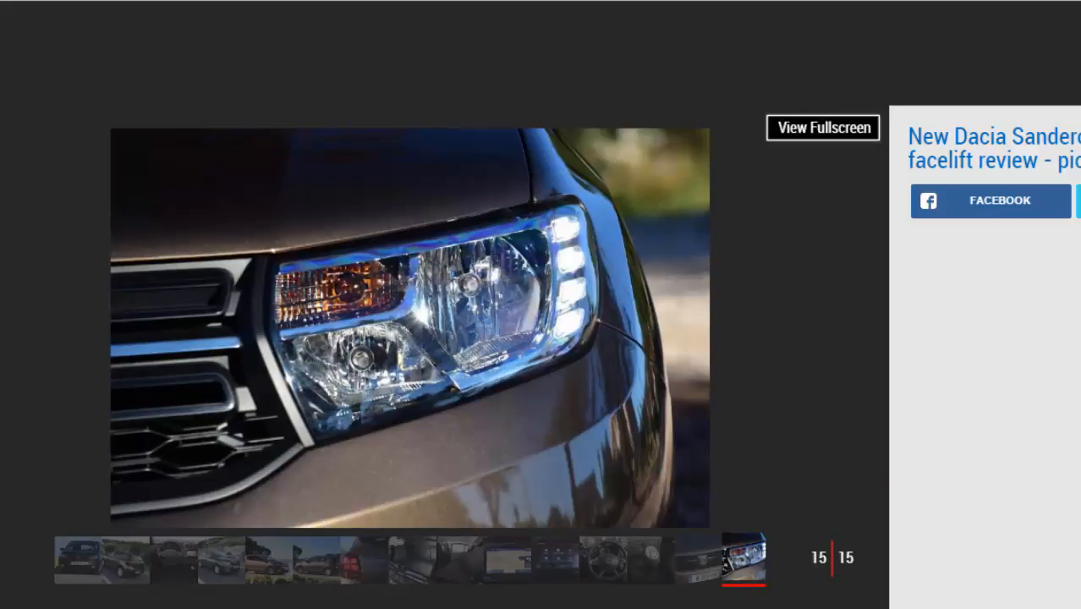
scroll(down, 3)
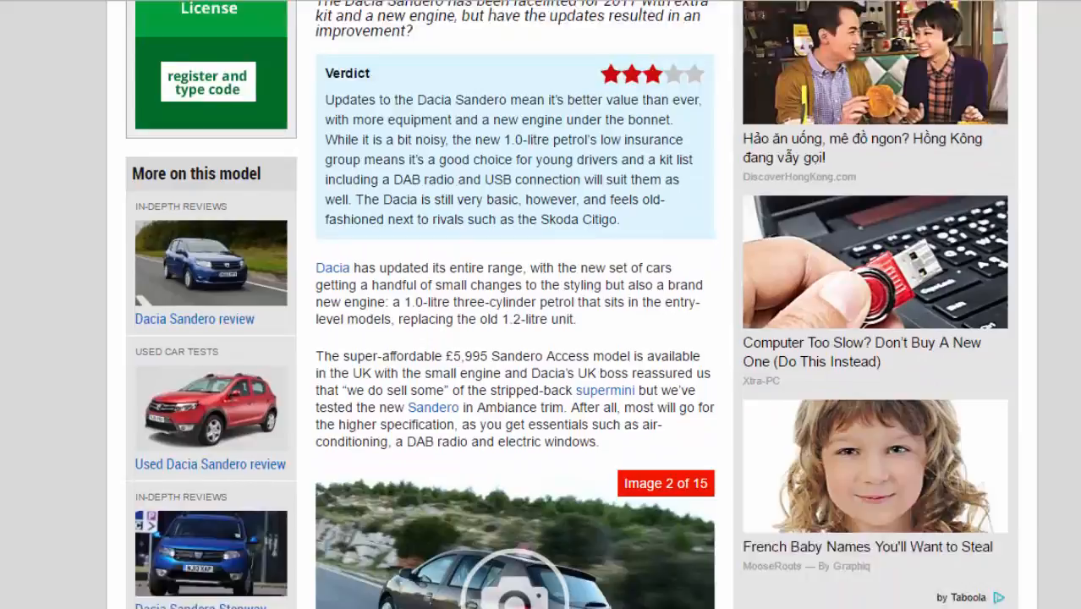
Step: Dismiss the embedded video's download prompt and read on to the engine economy paragraphs
scroll(down, 3)
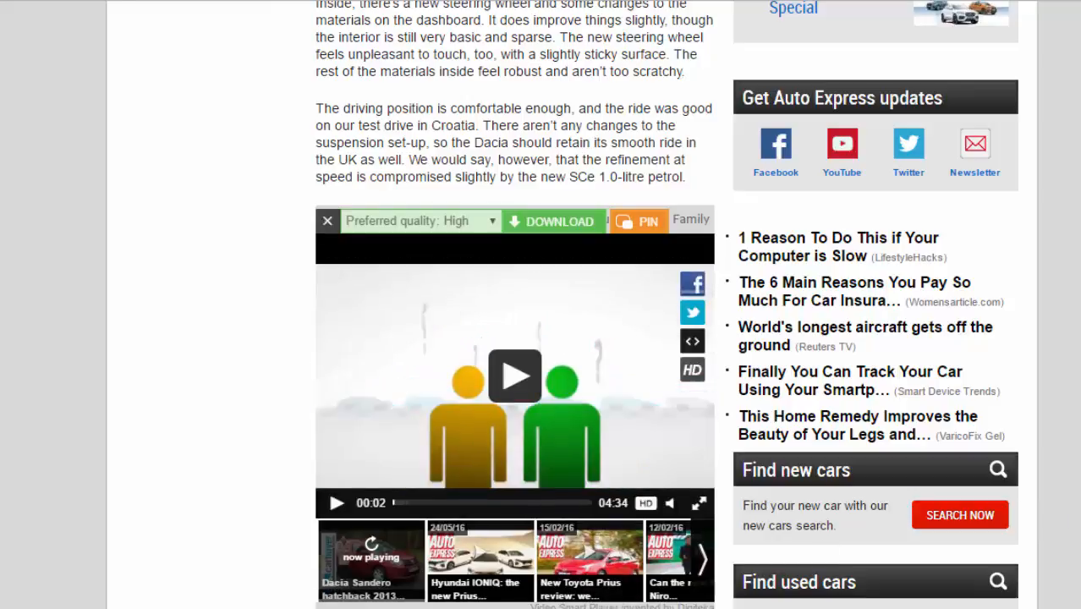
click(328, 220)
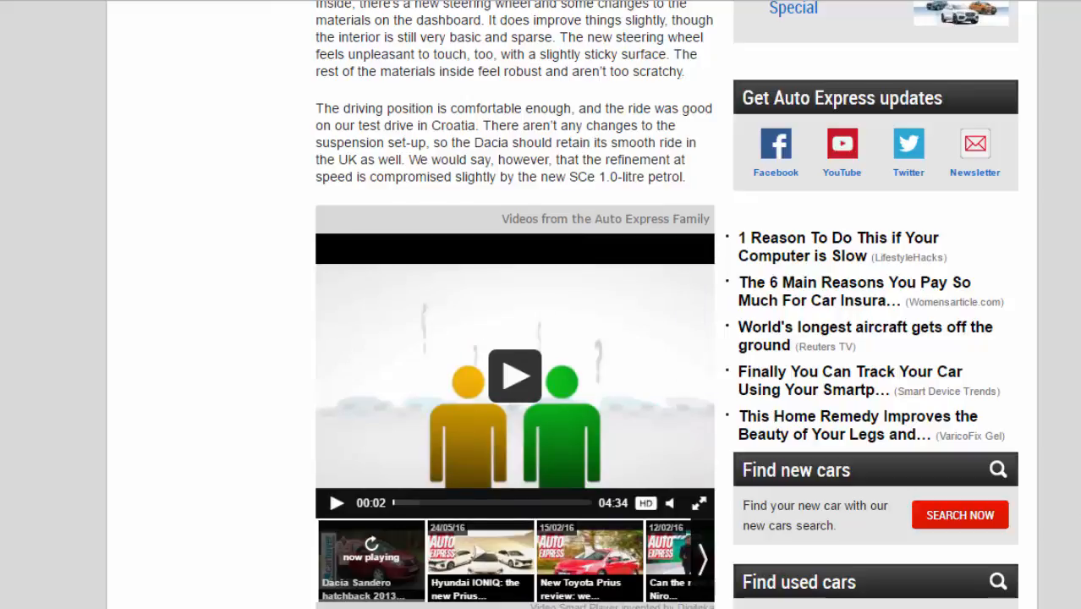
scroll(down, 3)
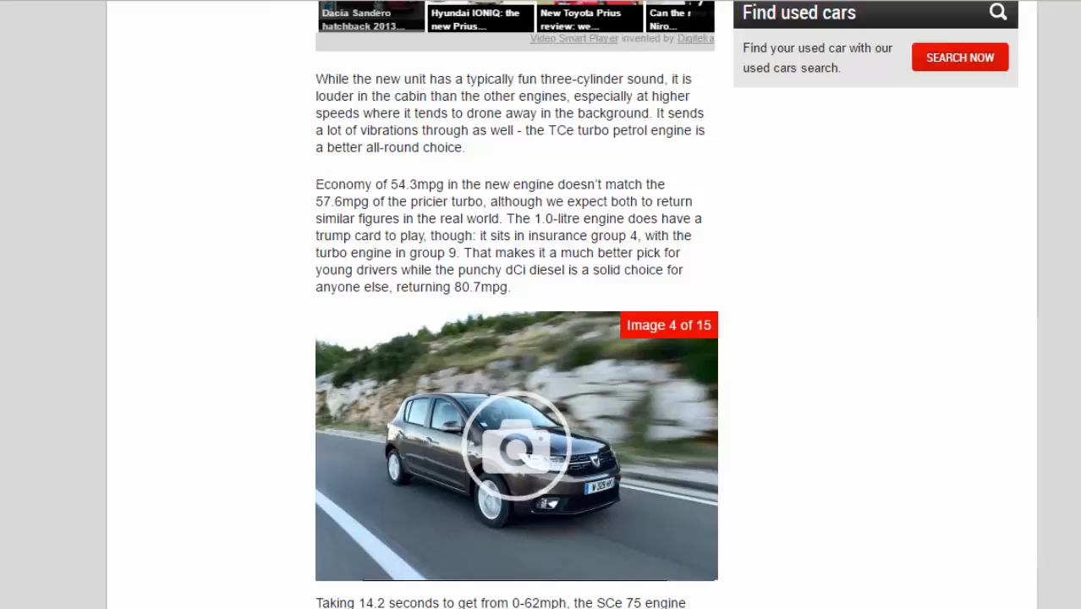
mouse_move(682, 585)
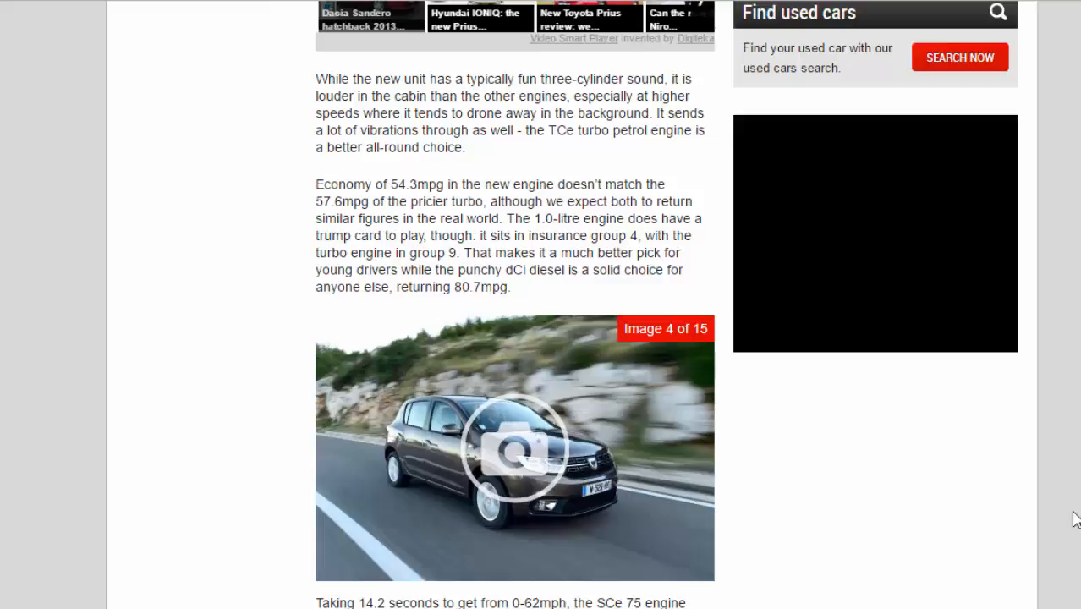
Step: Scroll past the practicality section until the Key specs box is in view
scroll(down, 3)
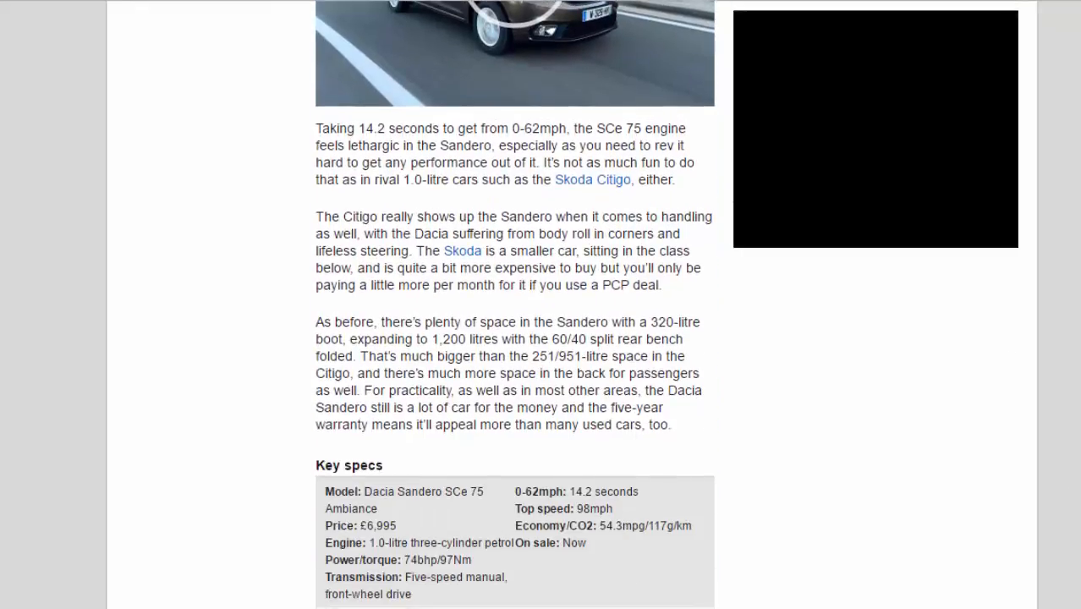
scroll(down, 3)
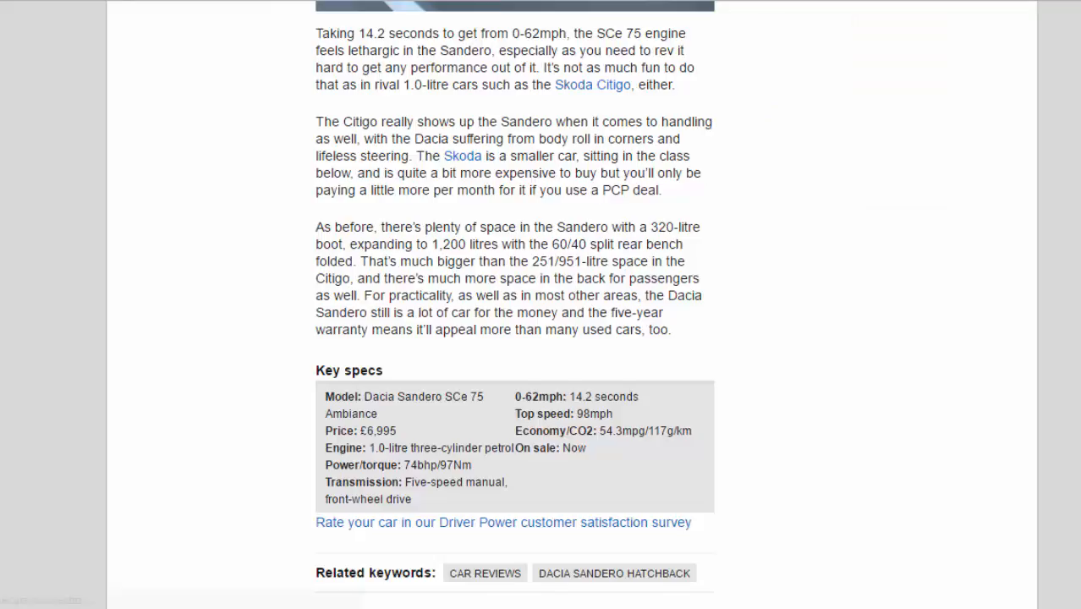
scroll(down, 3)
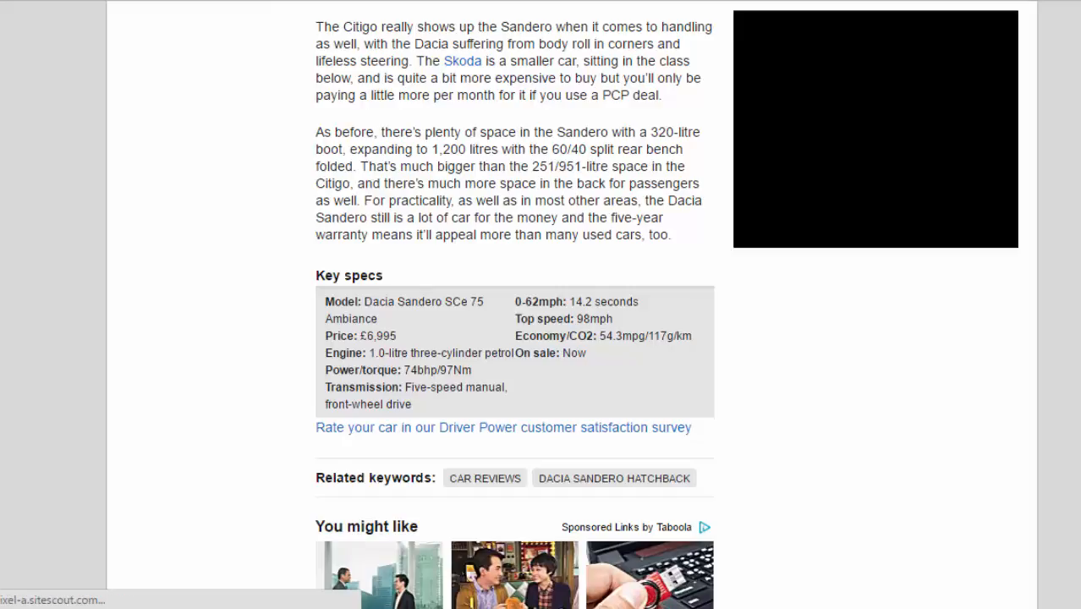